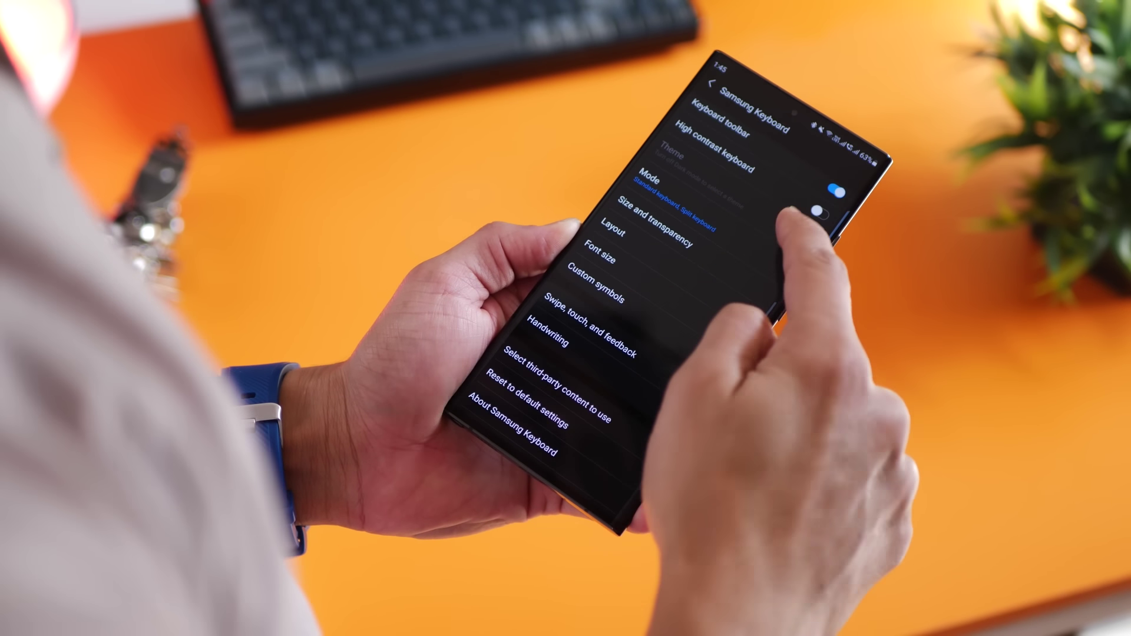
Start a new conversation and show the Samsung Pass panel with Notes, Cards, Addresses, Sign-in
left_click(588, 309)
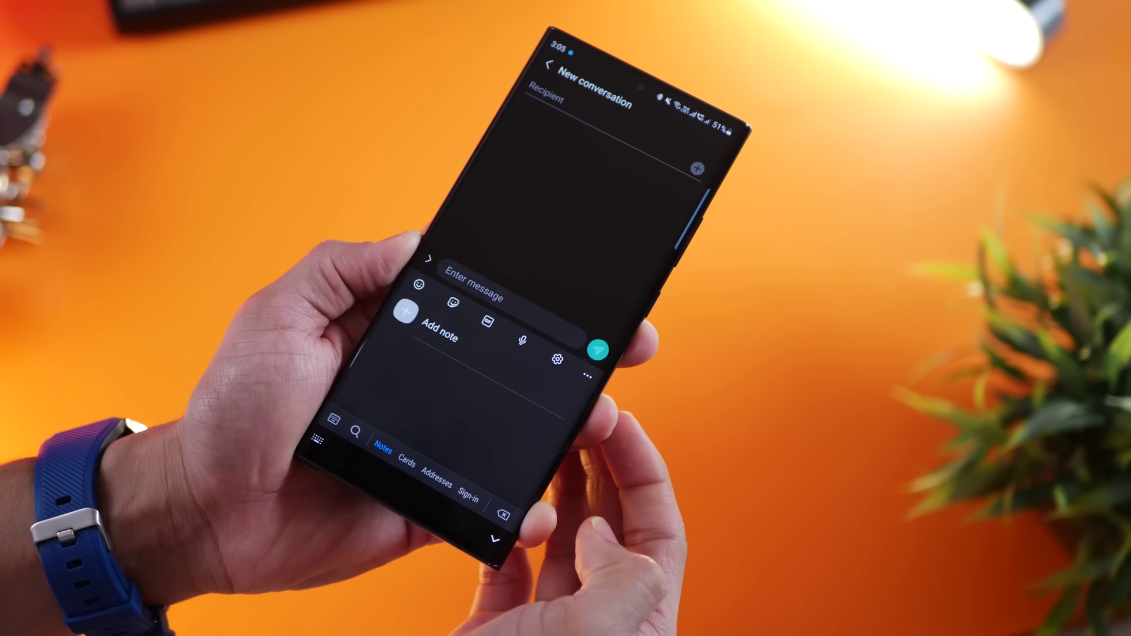
left_click(399, 460)
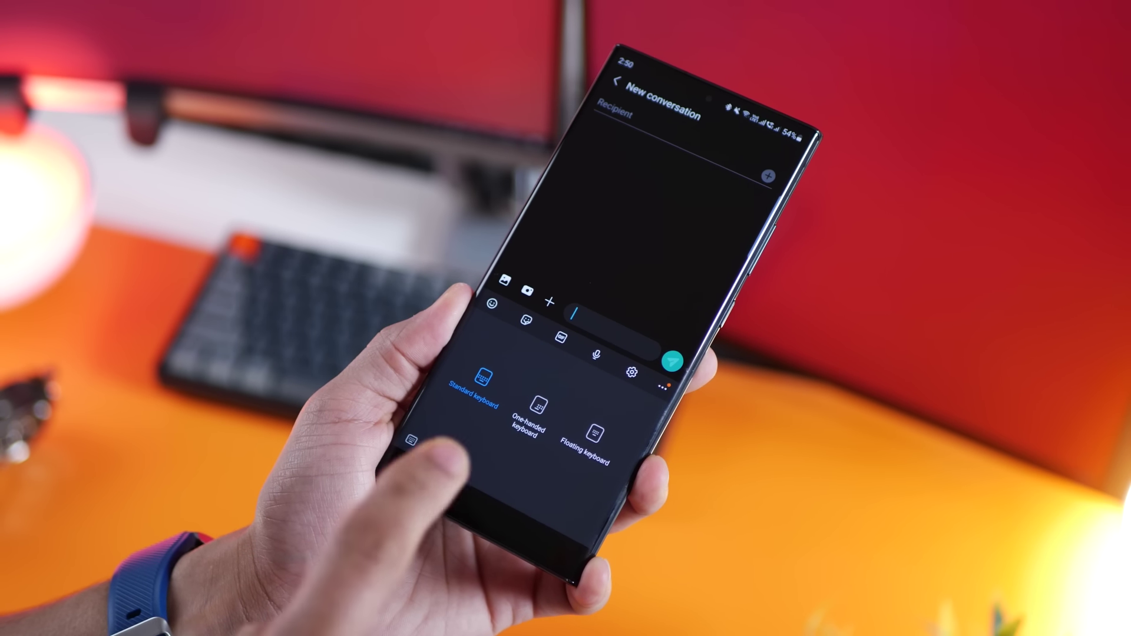
Pick a keyboard mode from Standard, One handed or Floating keyboard
left_click(467, 377)
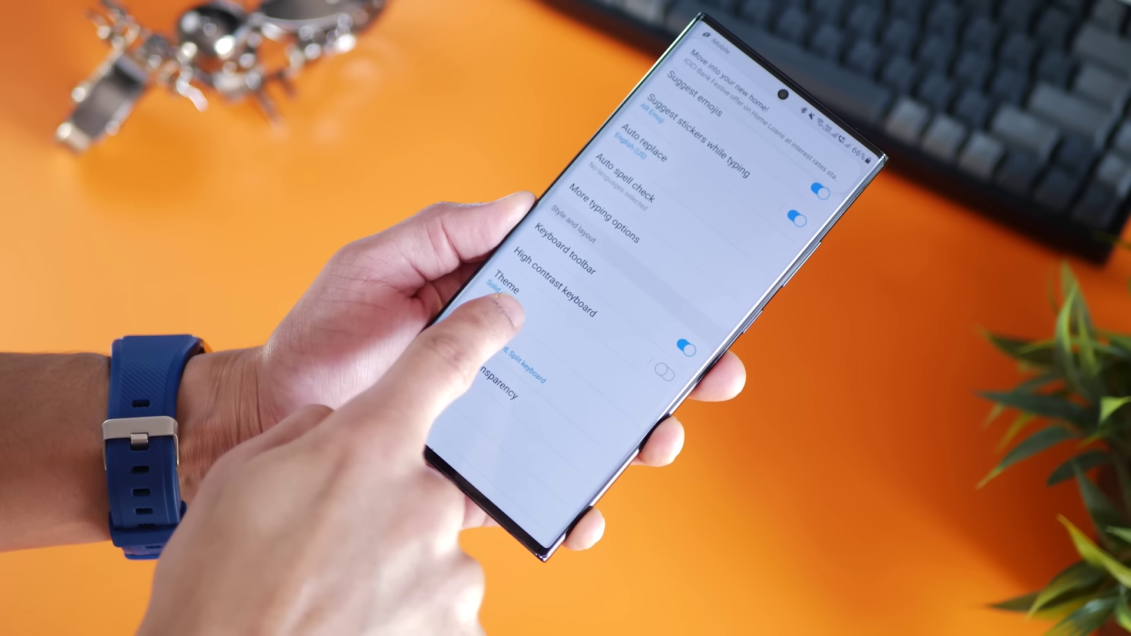
Apply the Dark keyboard theme from the Theme settings
left_click(504, 289)
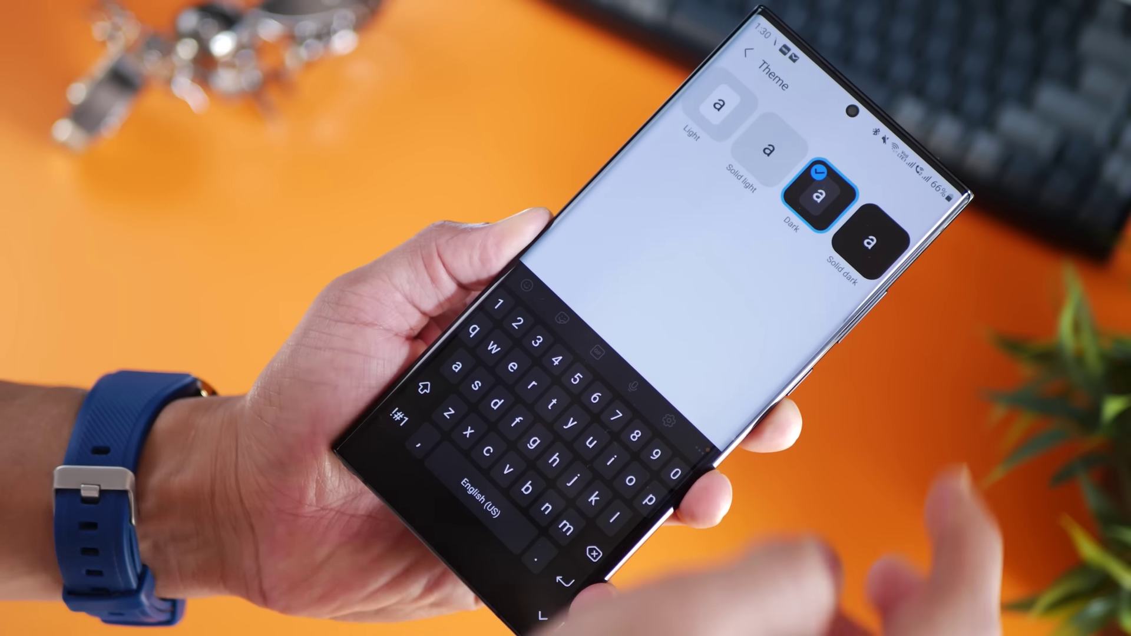
left_click(766, 146)
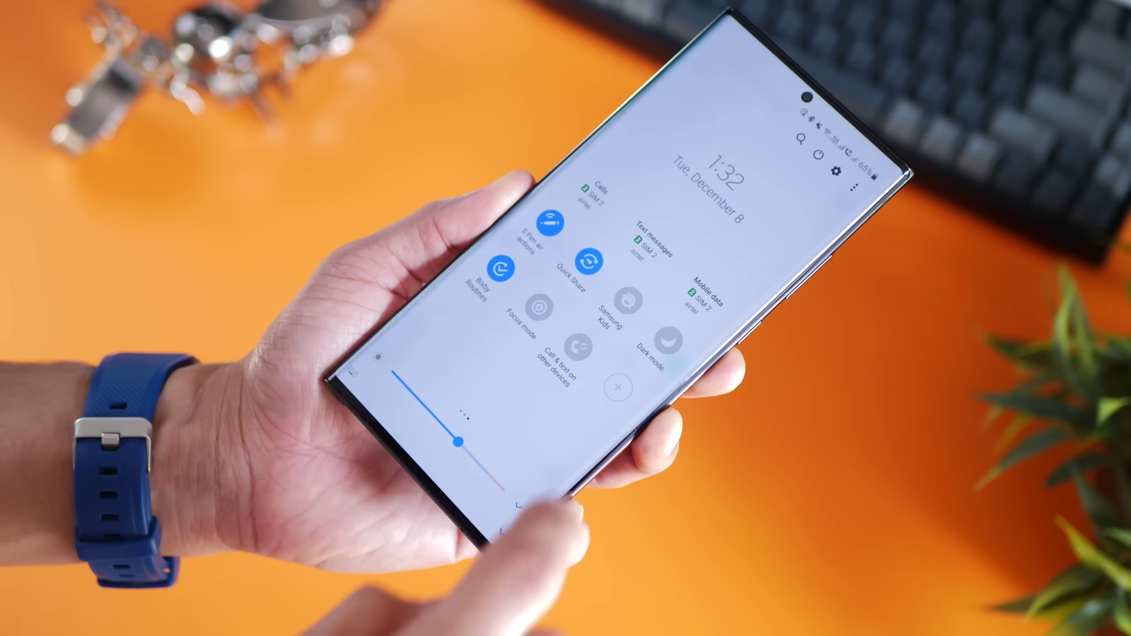
Expand Quick Settings fully to find the Dark mode tile
left_click(666, 340)
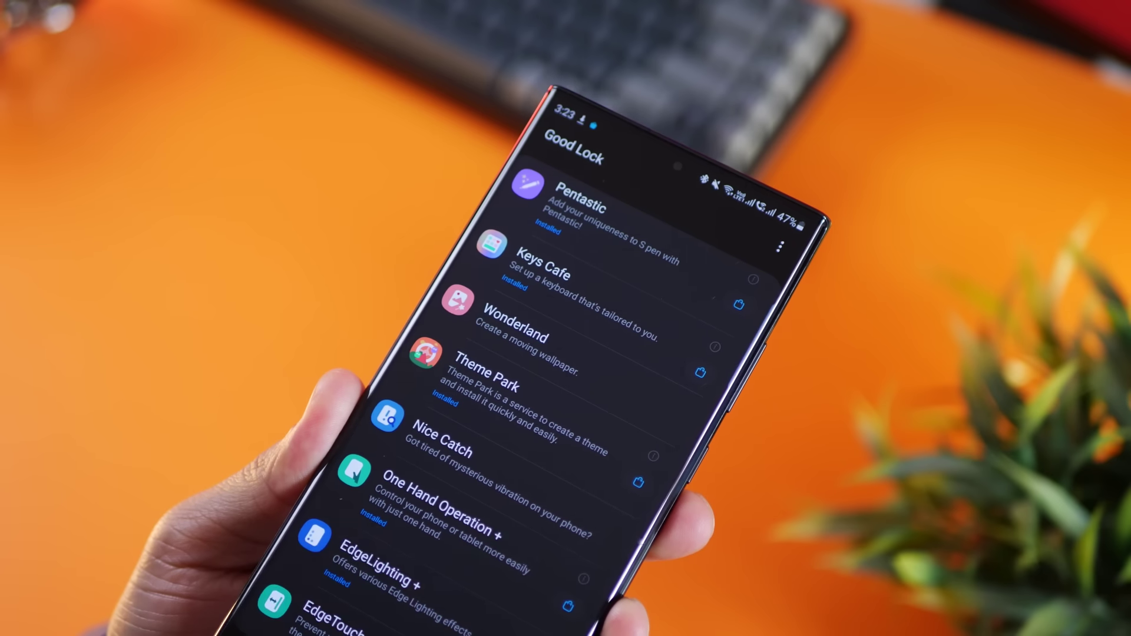
Open Keys Cafe in Good Lock and choose Style your own keyboard
left_click(541, 268)
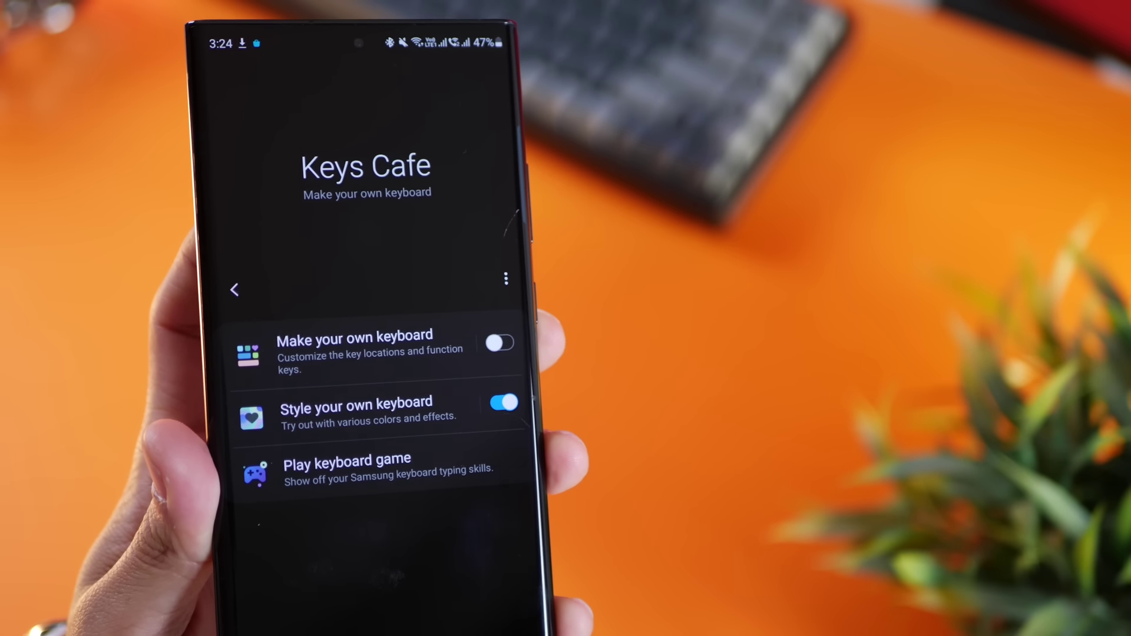
left_click(356, 405)
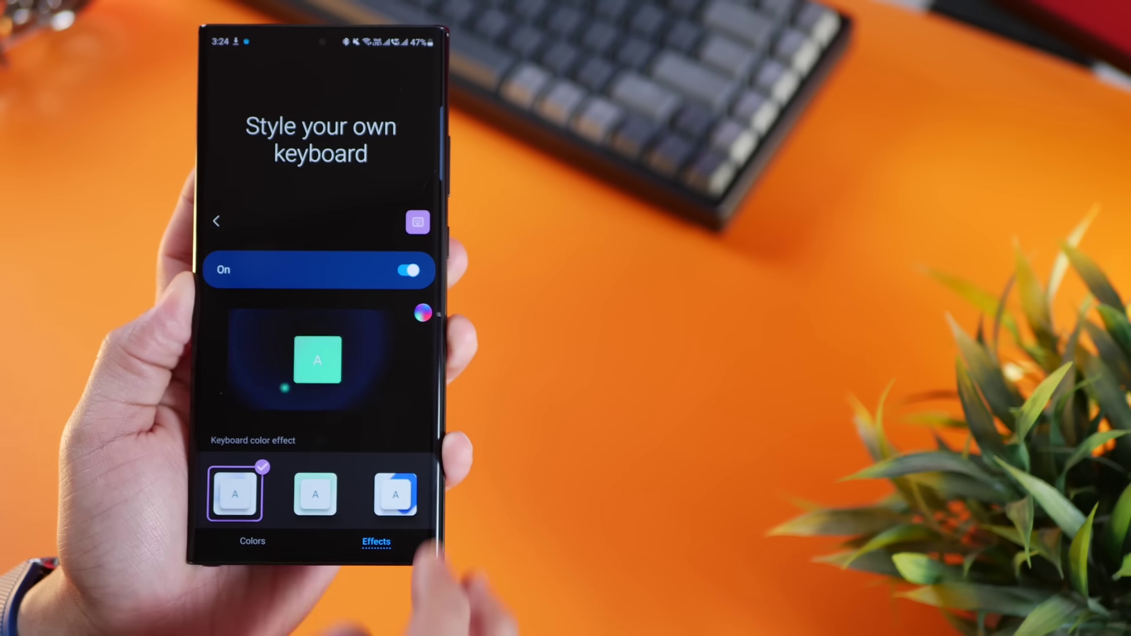
Apply a blue-green palette to the keyboard effect and scroll through recommended colour schemes
left_click(421, 313)
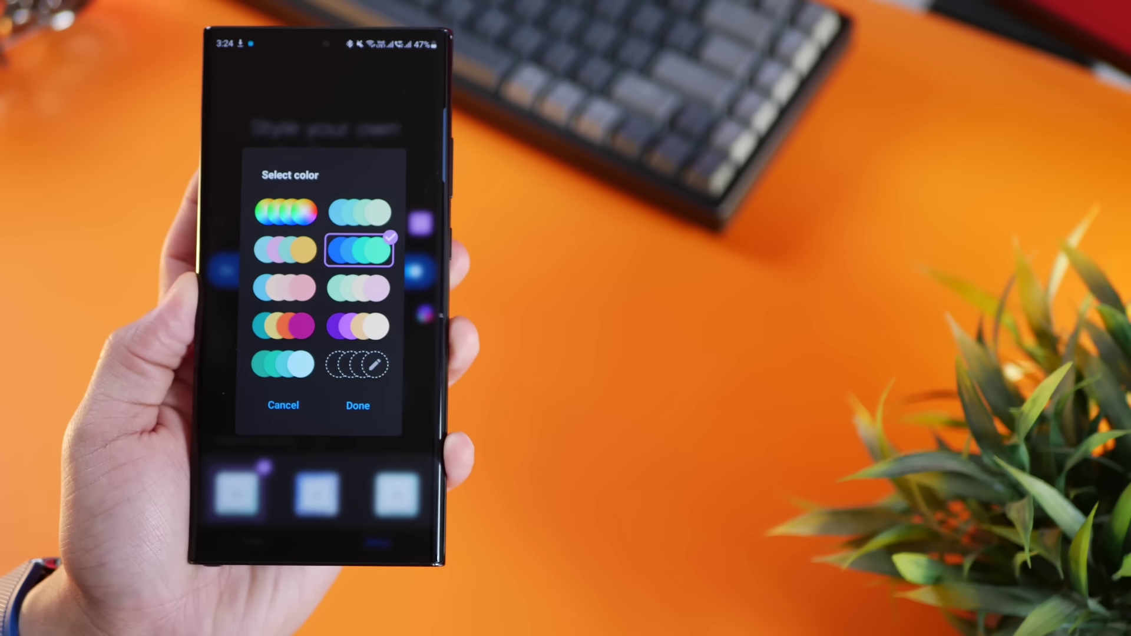
left_click(358, 405)
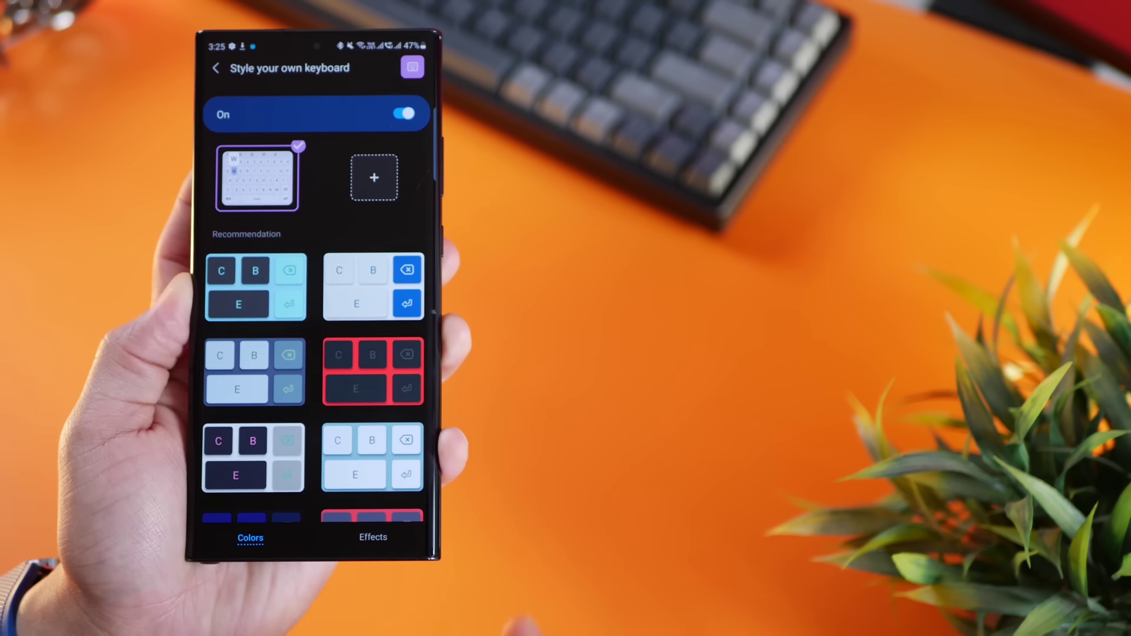
scroll("down", 3)
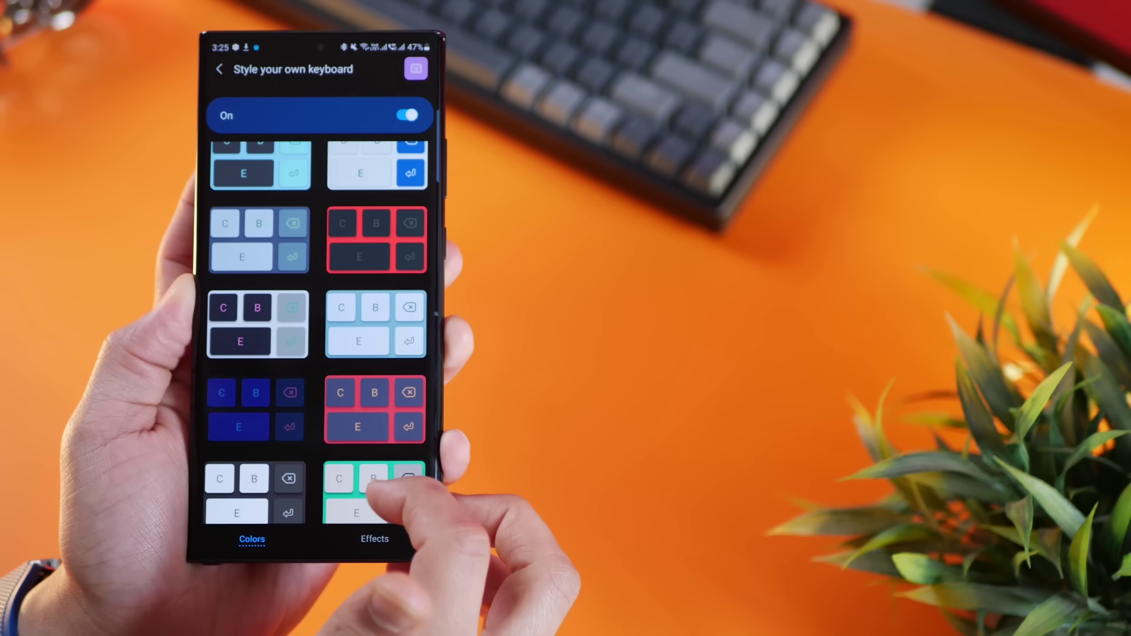
scroll("down", 3)
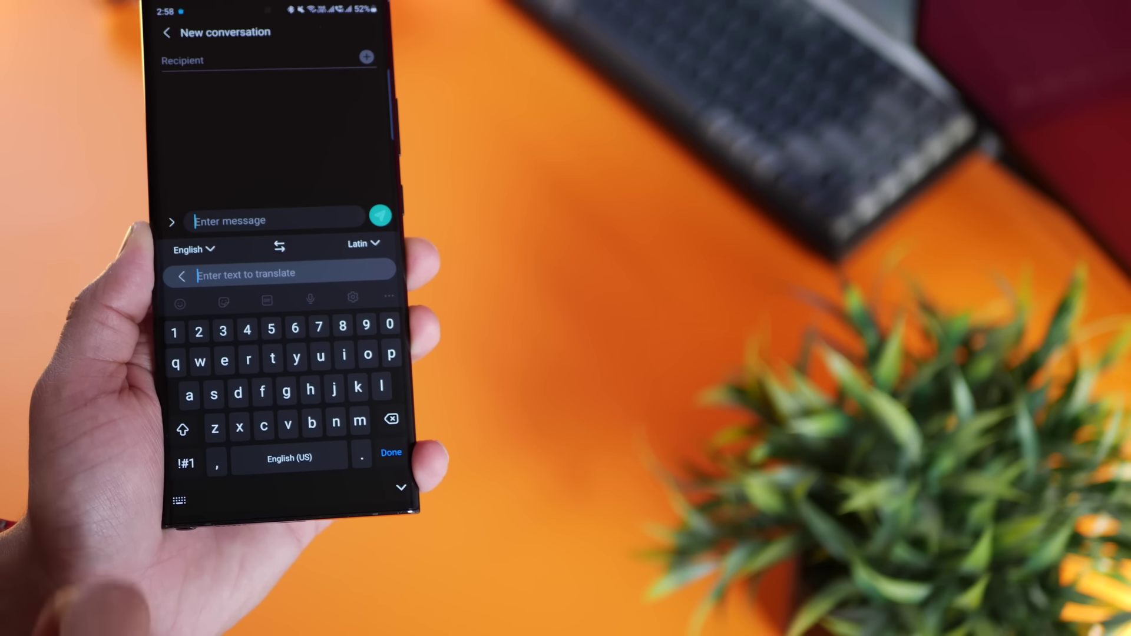
Open the translator's target-language list from Latin and scroll through the languages
left_click(361, 243)
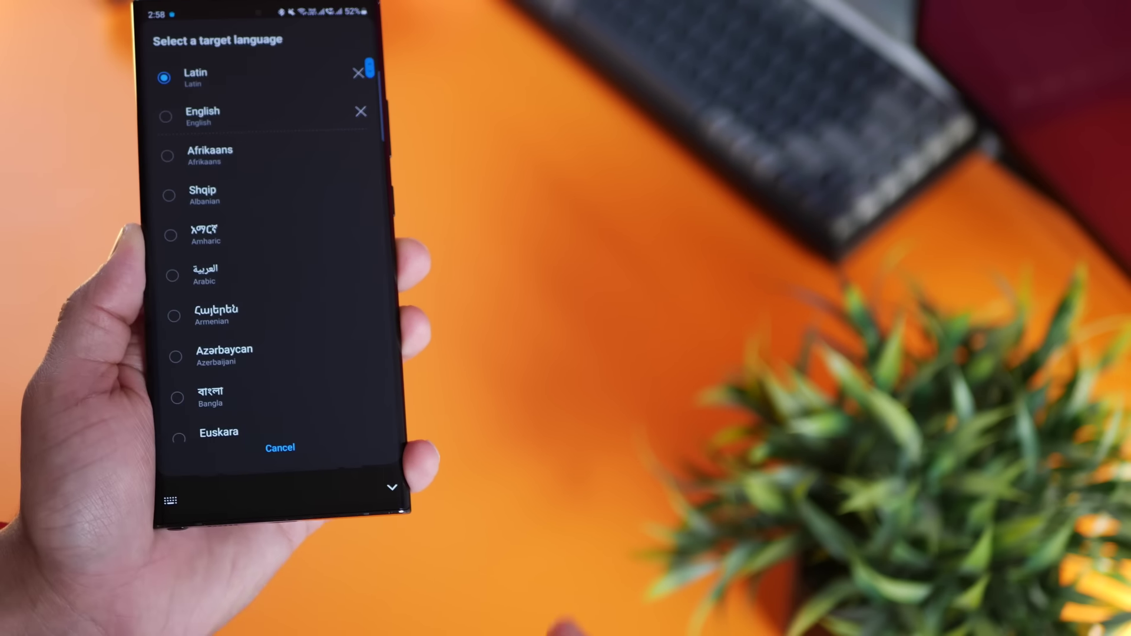
scroll("down", 3)
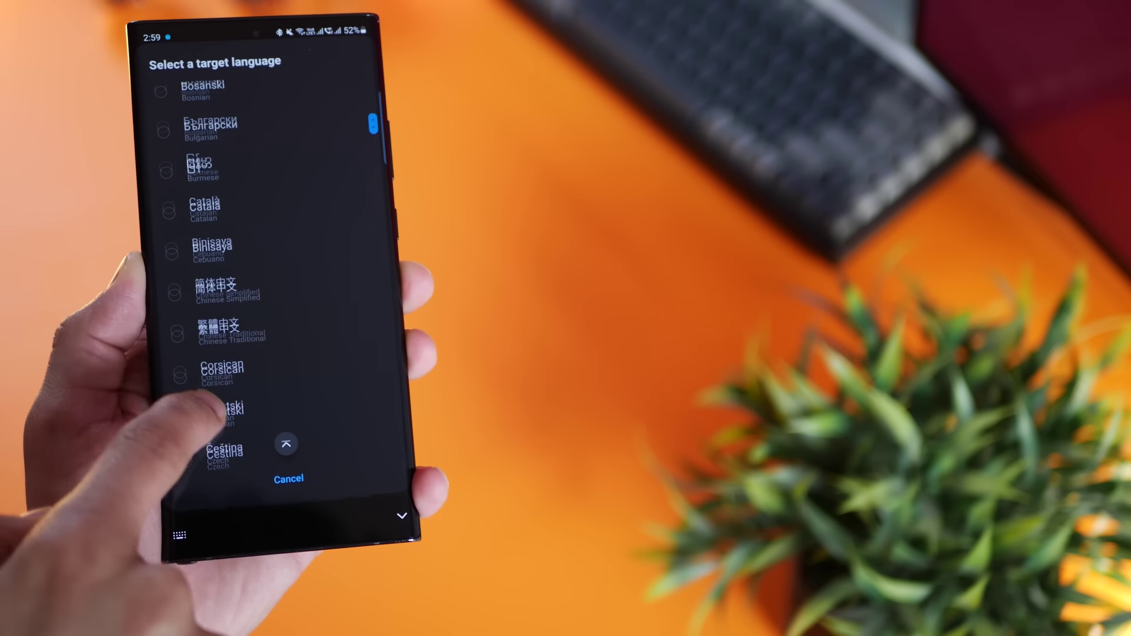